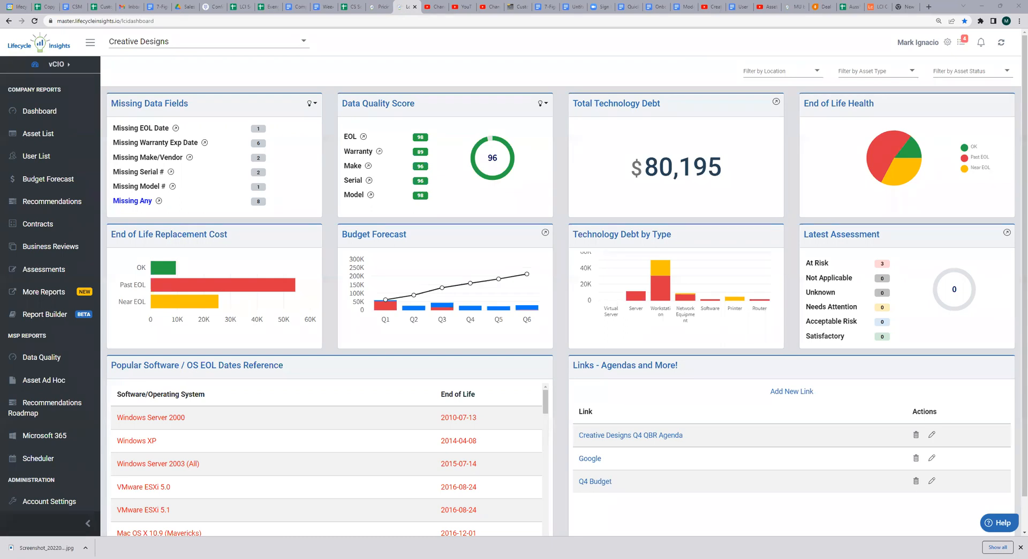
pyautogui.moveTo(337, 374)
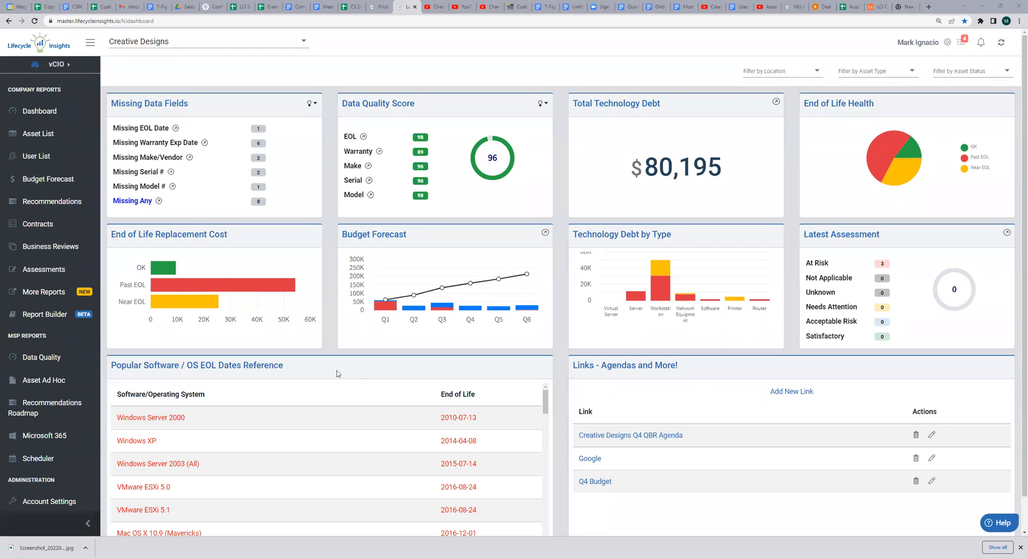
pyautogui.moveTo(44, 435)
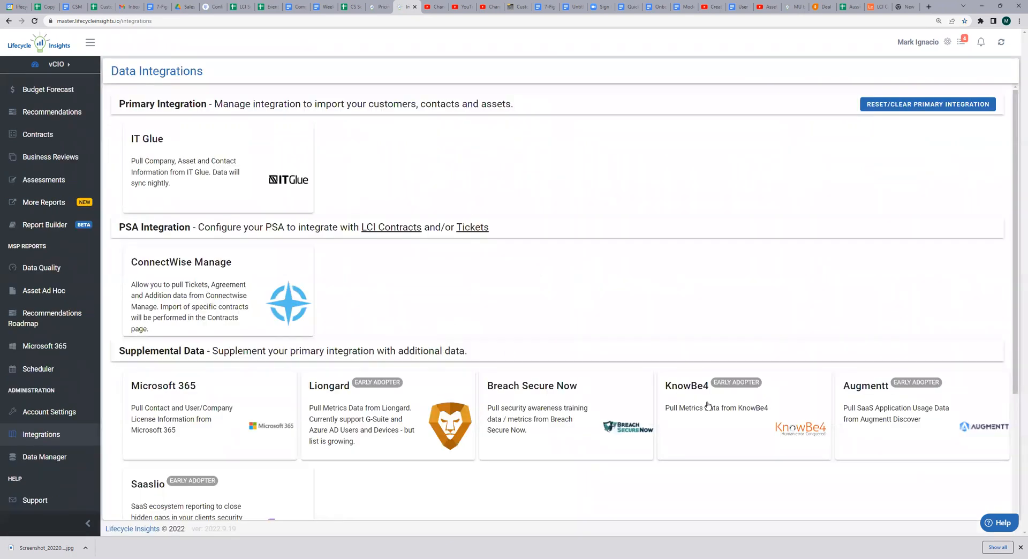
# Open the KnowBe4 integration settings from the Data Integrations list
pyautogui.click(686, 385)
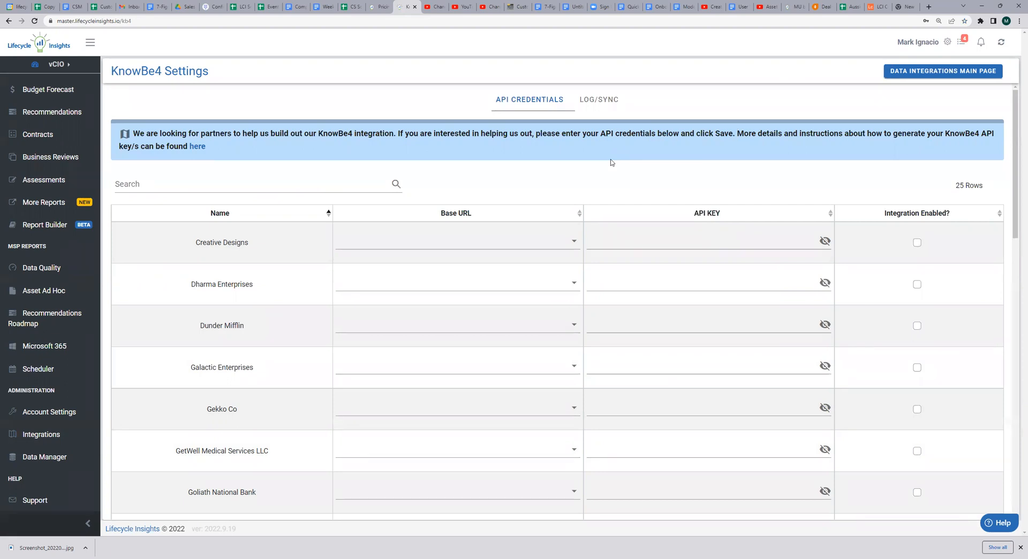
pyautogui.moveTo(630, 176)
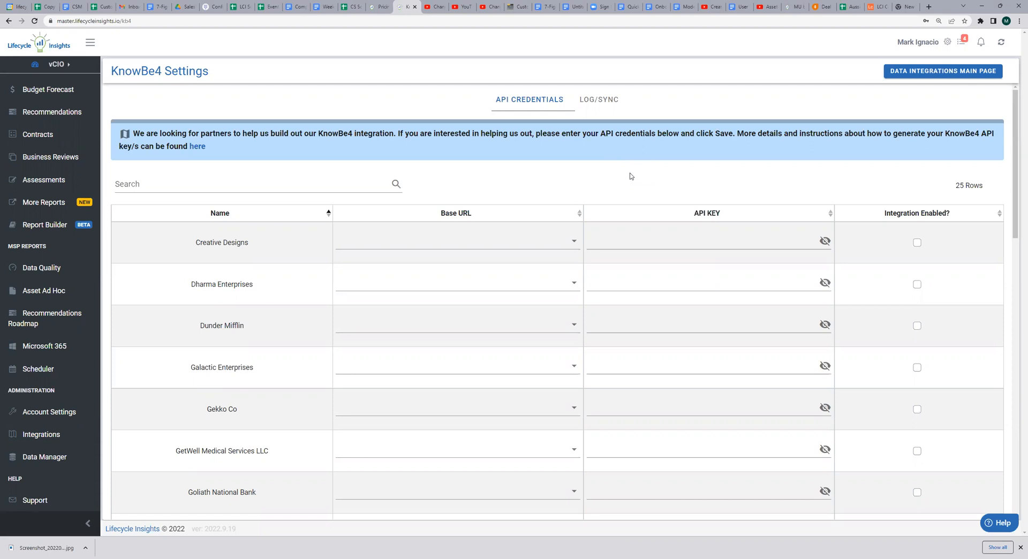
pyautogui.moveTo(632, 177)
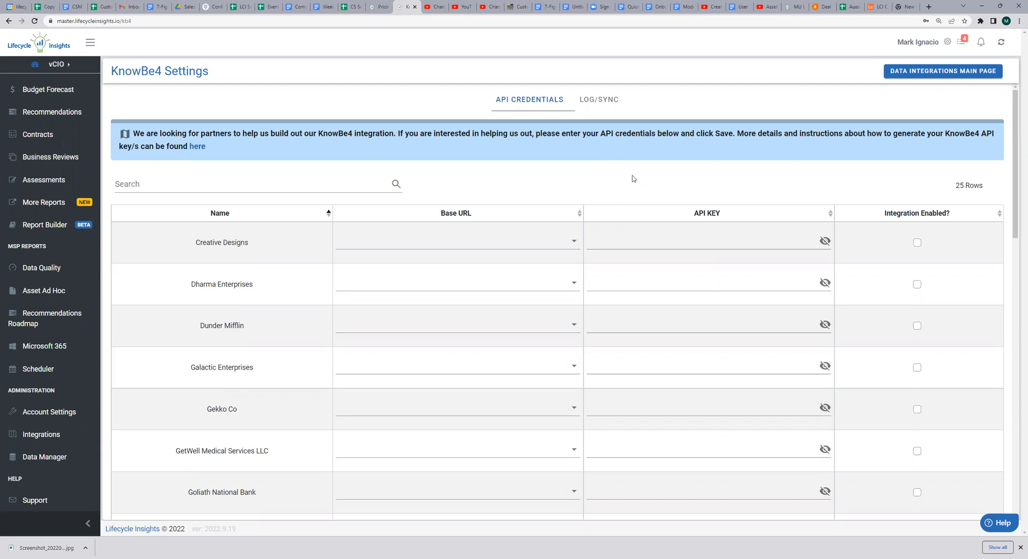